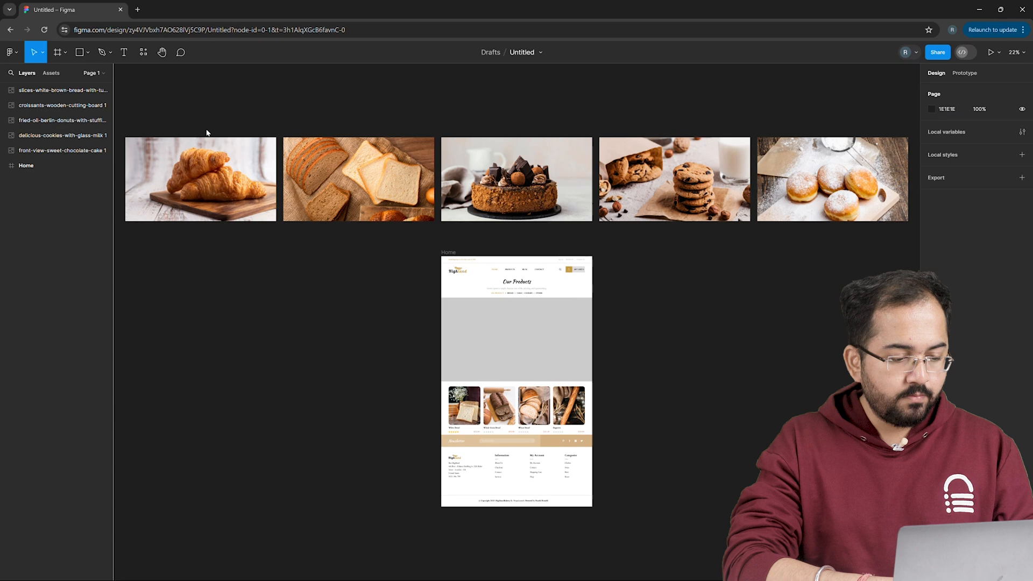
Frame the five selected bakery photos and rename the new 1440×800 frame 'Slider'
{"action": "left_click", "coordinate": [200, 180]}
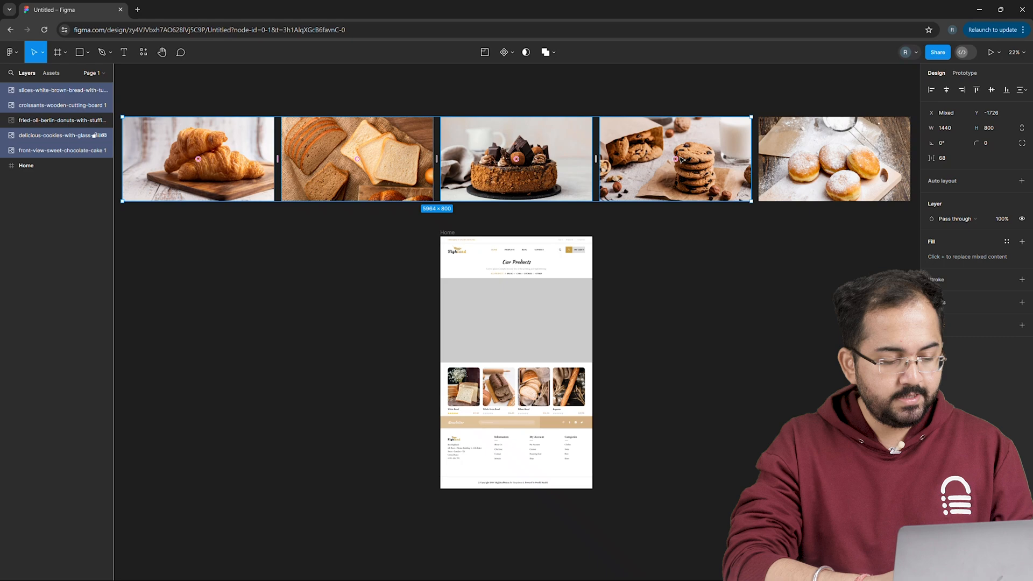
{"action": "right_click", "coordinate": [675, 159]}
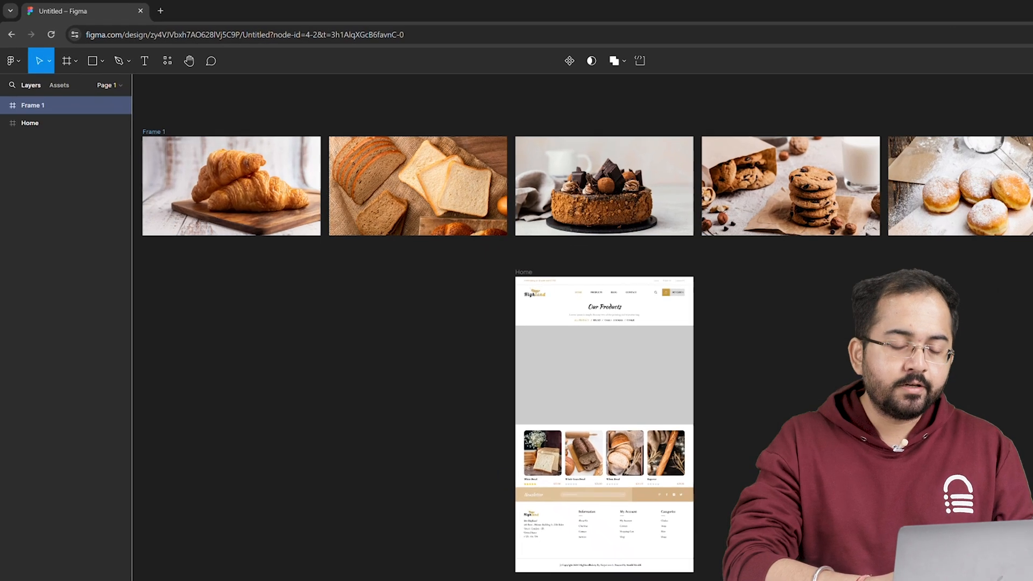
{"action": "type", "text": "Slider"}
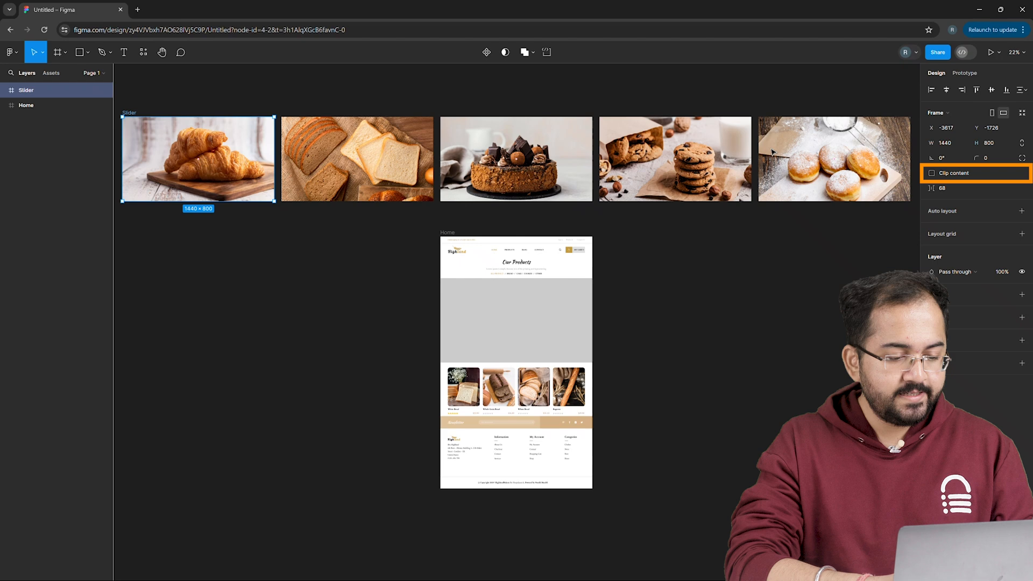
Enable Clip content on Slider so only the croissant shows, then compare with the Home hero area
{"action": "left_click", "coordinate": [932, 173]}
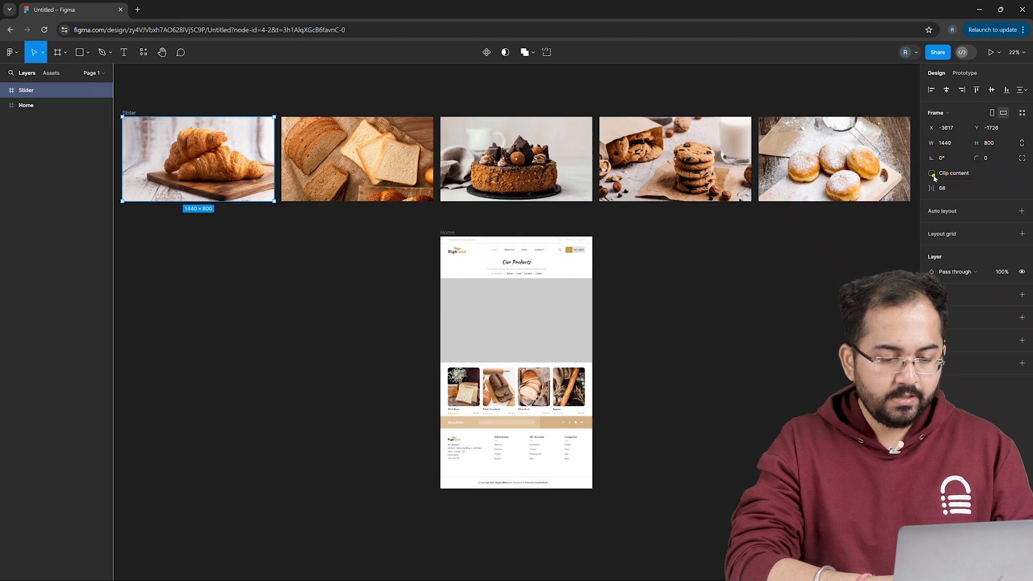
{"action": "left_click", "coordinate": [932, 172]}
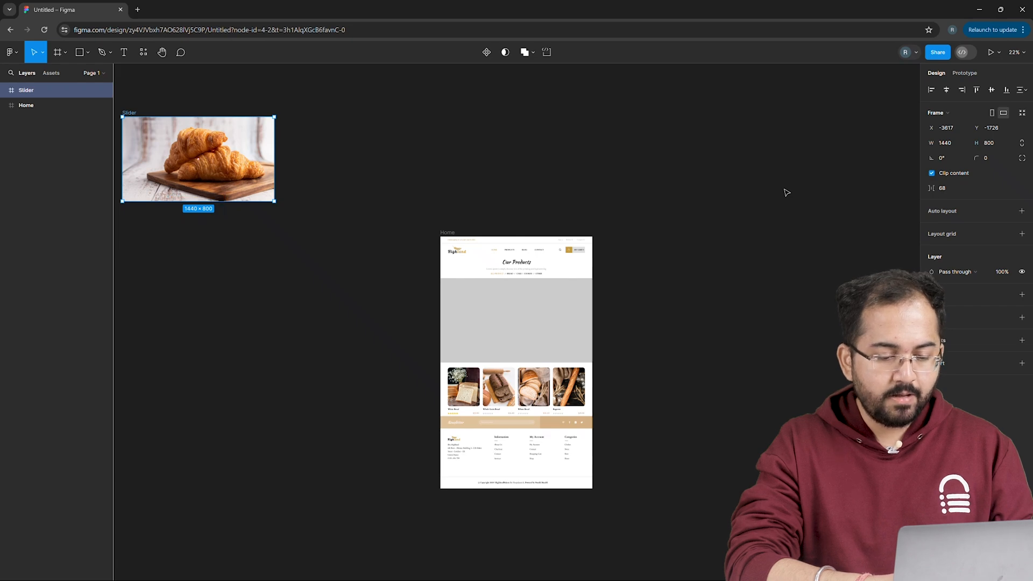
{"action": "left_click", "coordinate": [517, 320]}
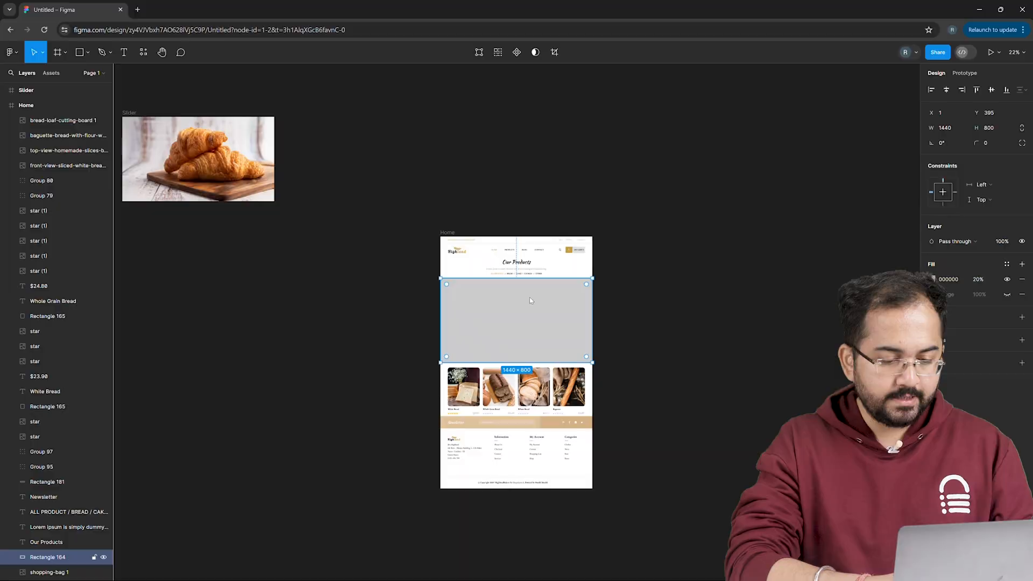
{"action": "left_click", "coordinate": [383, 13]}
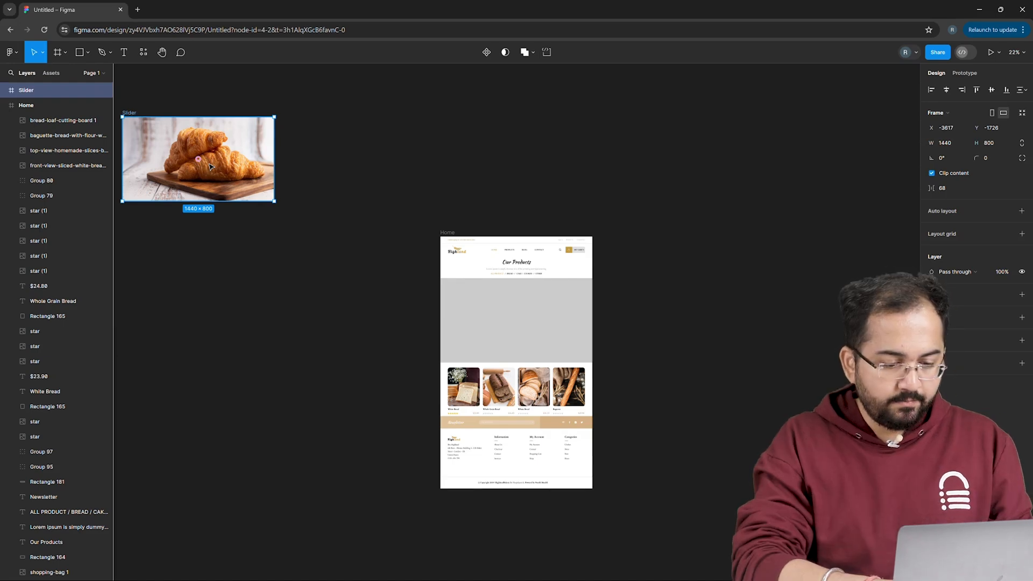
Duplicate Slider into Slider - 1 to Slider - 5 and shift each copy's photos to a different image
{"action": "right_click", "coordinate": [198, 160]}
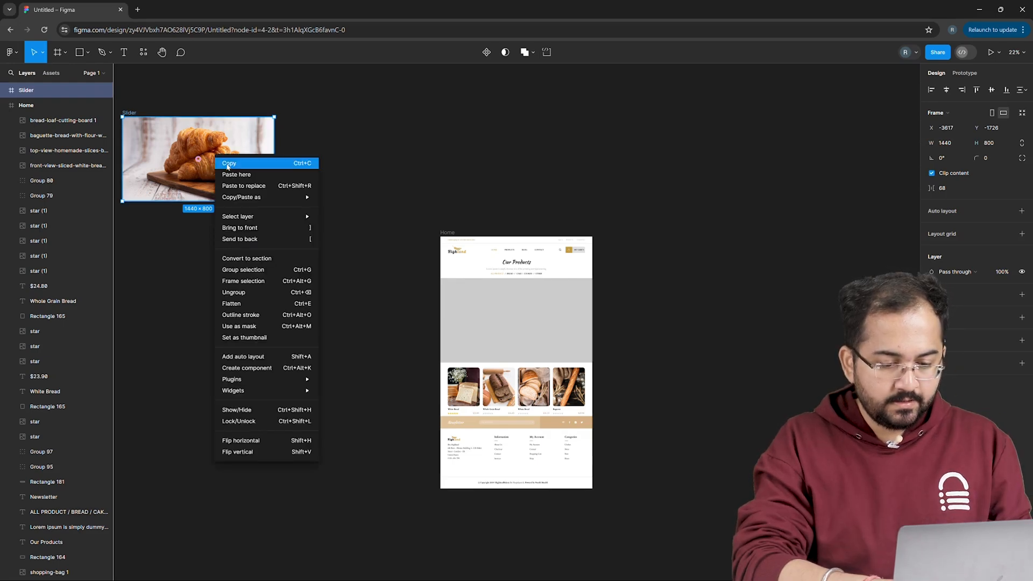
{"action": "left_click", "coordinate": [228, 163]}
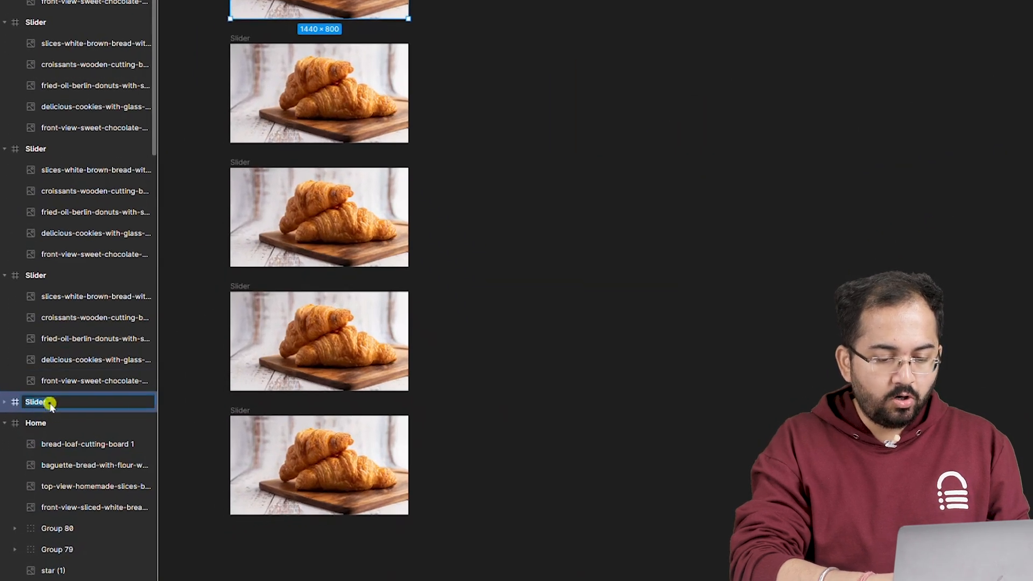
{"action": "double_click", "coordinate": [34, 401]}
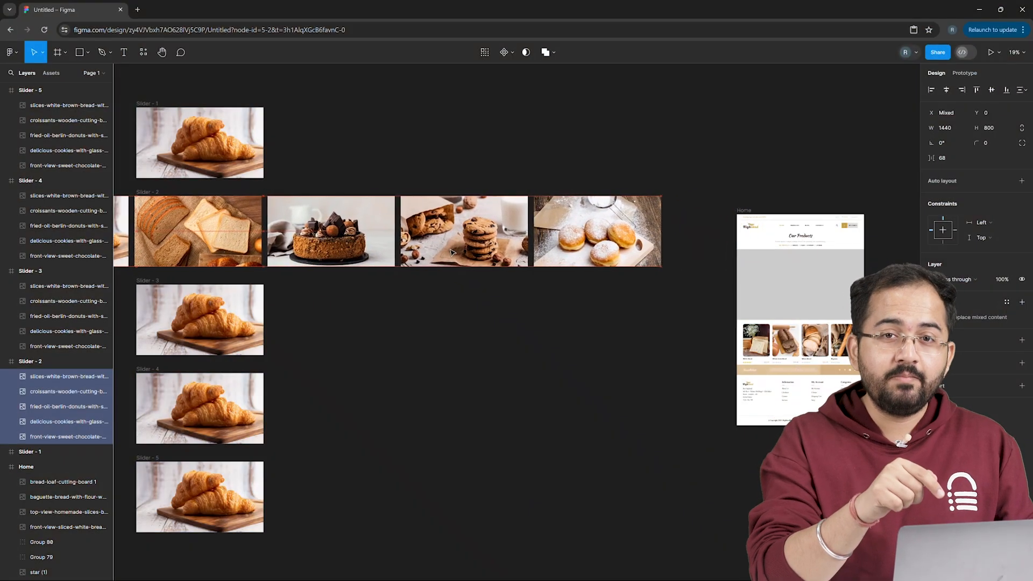
{"action": "left_click", "coordinate": [198, 230]}
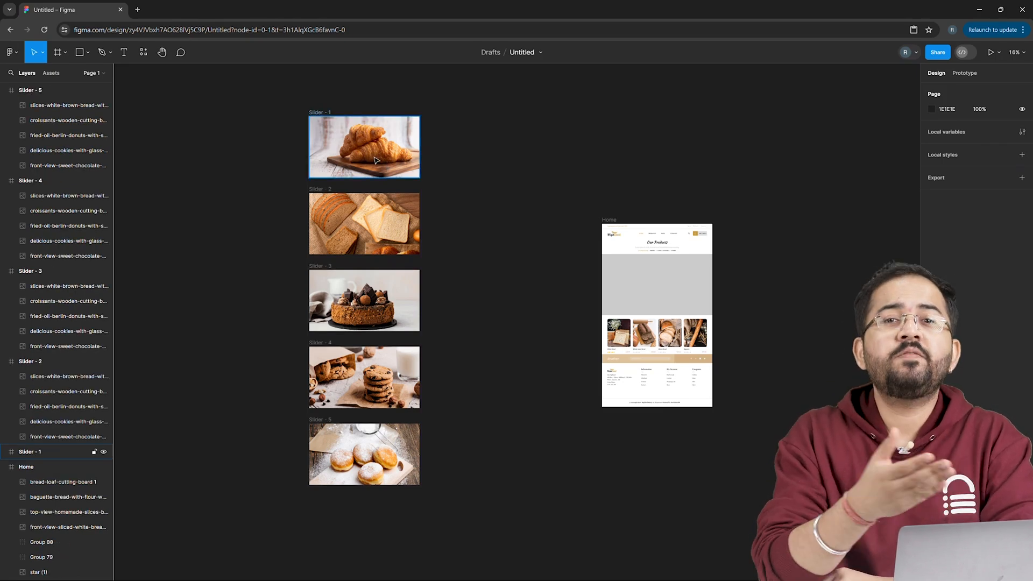
Select all five Slider frames and create a component set, Component 1, with them as variants
{"action": "left_click", "coordinate": [364, 147]}
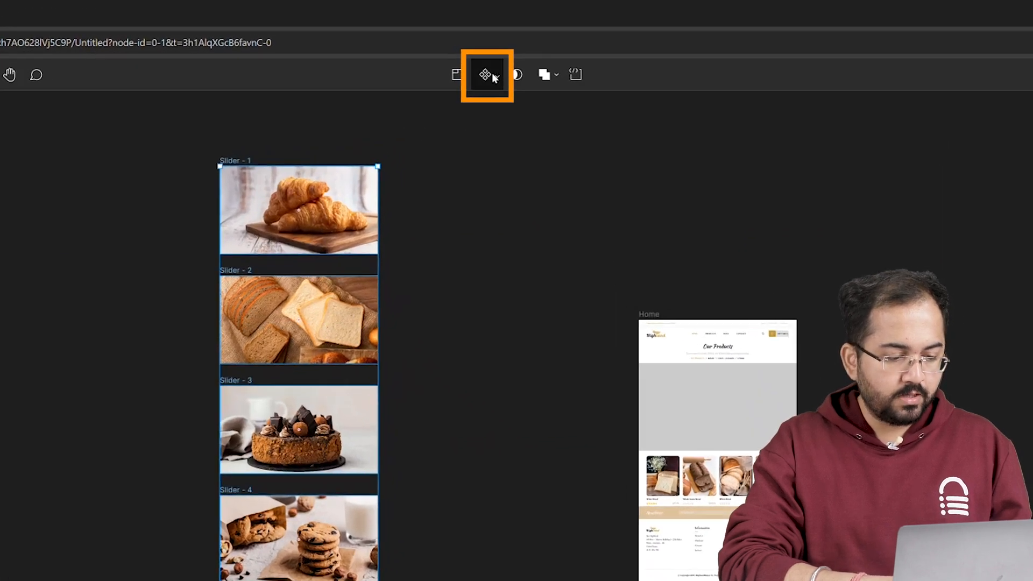
{"action": "left_click", "coordinate": [491, 74]}
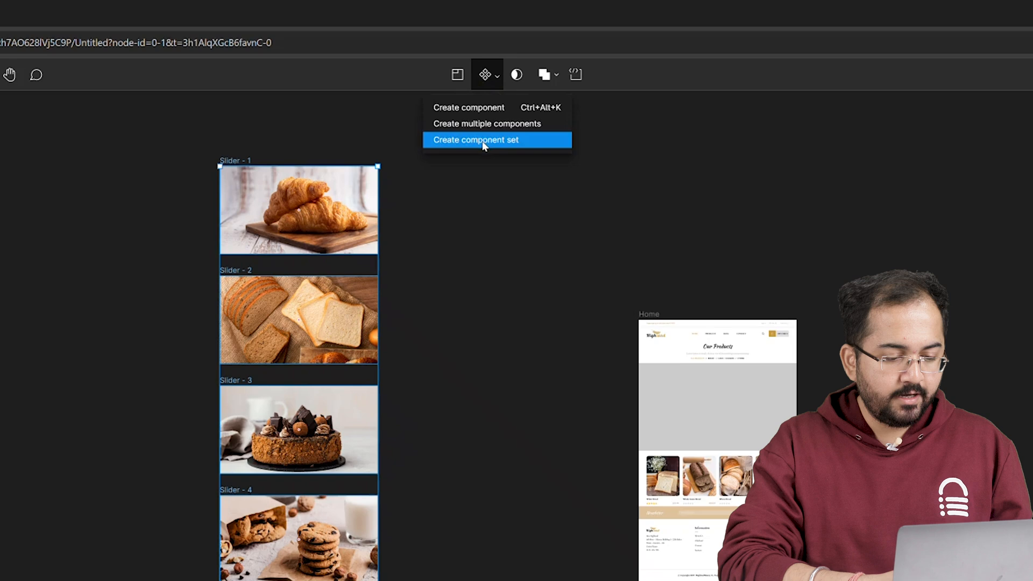
{"action": "left_click", "coordinate": [475, 140]}
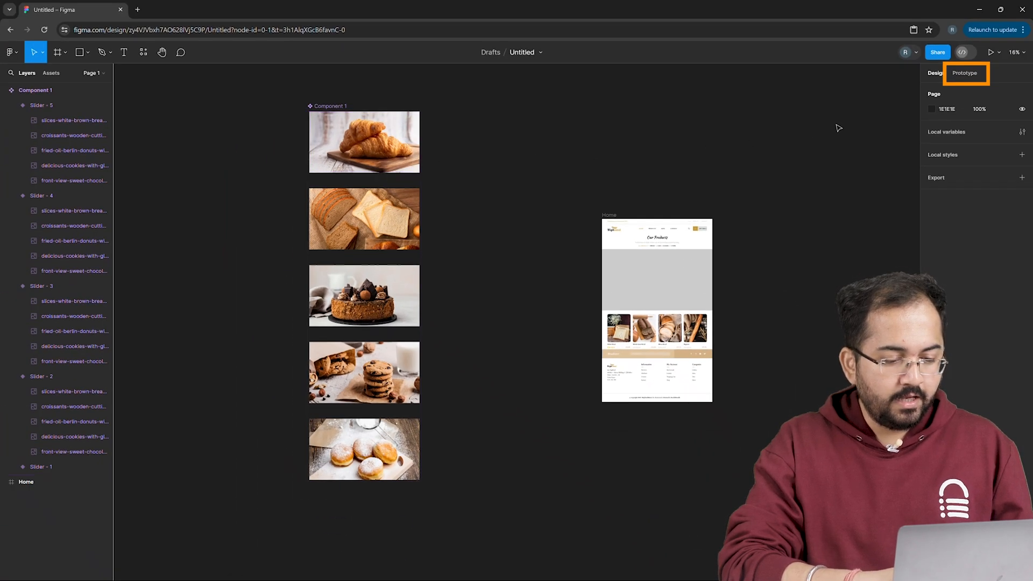
In Prototype mode, give the croissant variant an After delay 1000ms interaction changing to Slider - 2
{"action": "left_click", "coordinate": [964, 73]}
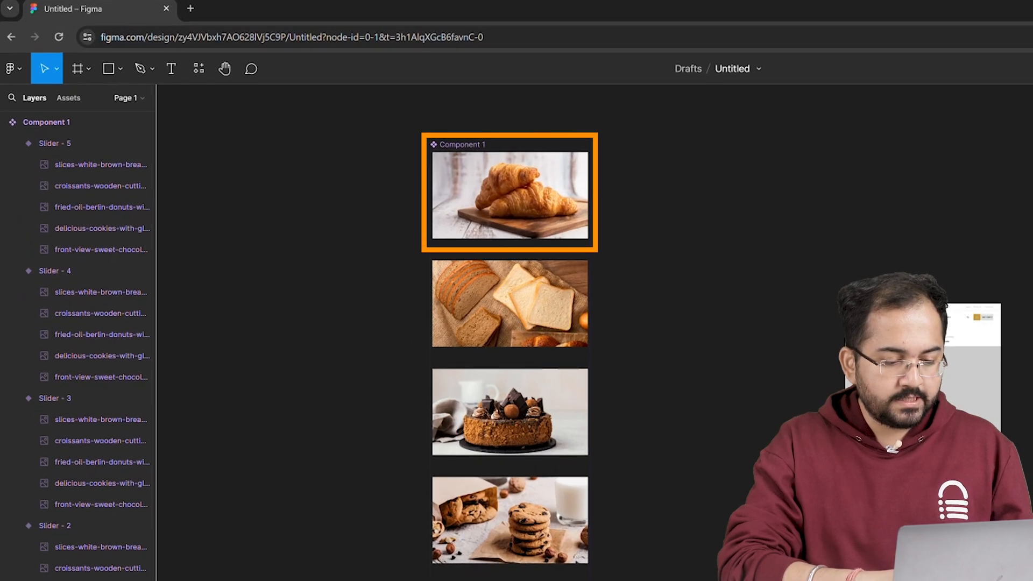
{"action": "left_click", "coordinate": [509, 196]}
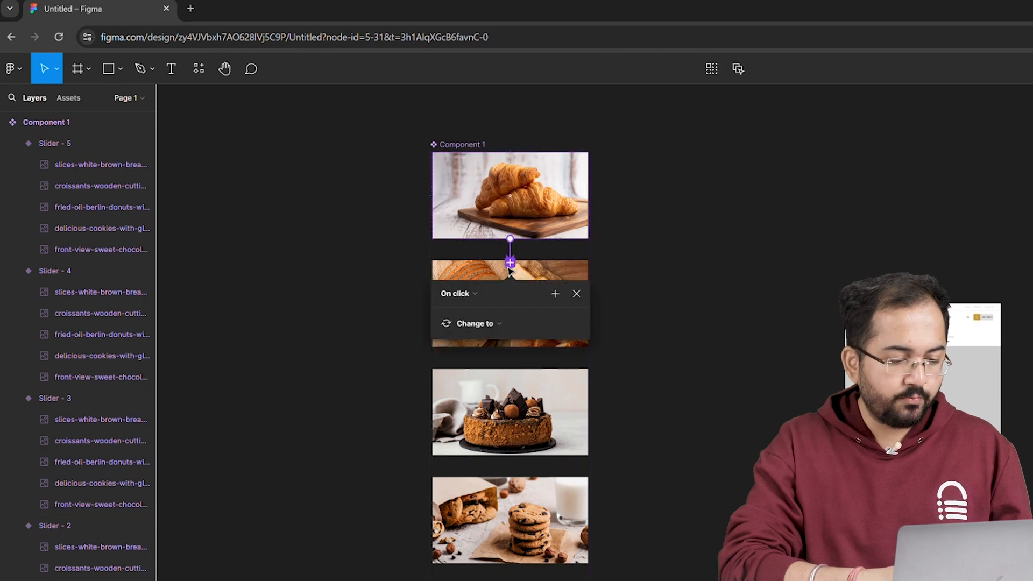
{"action": "left_click", "coordinate": [475, 324]}
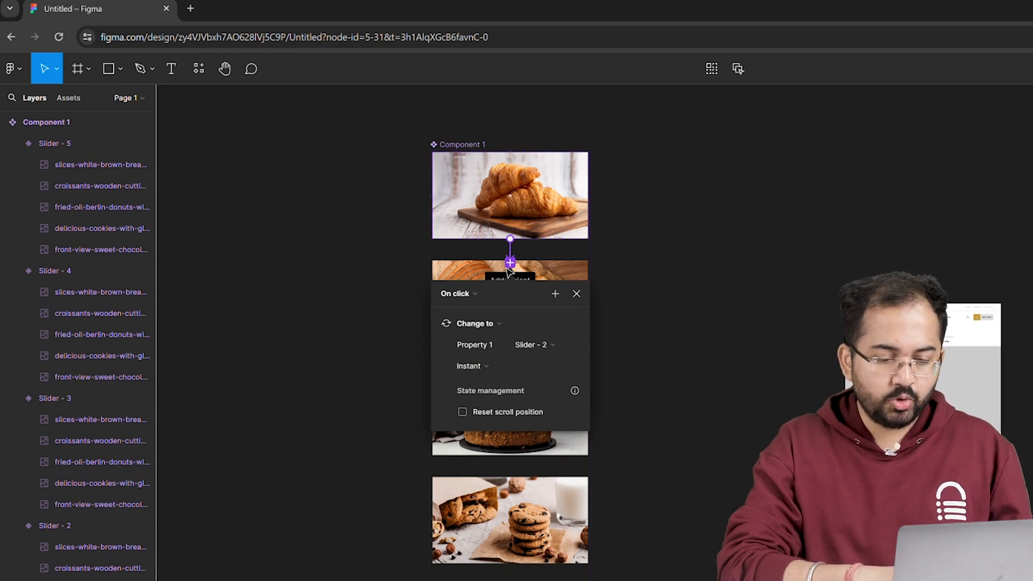
{"action": "left_click", "coordinate": [456, 293]}
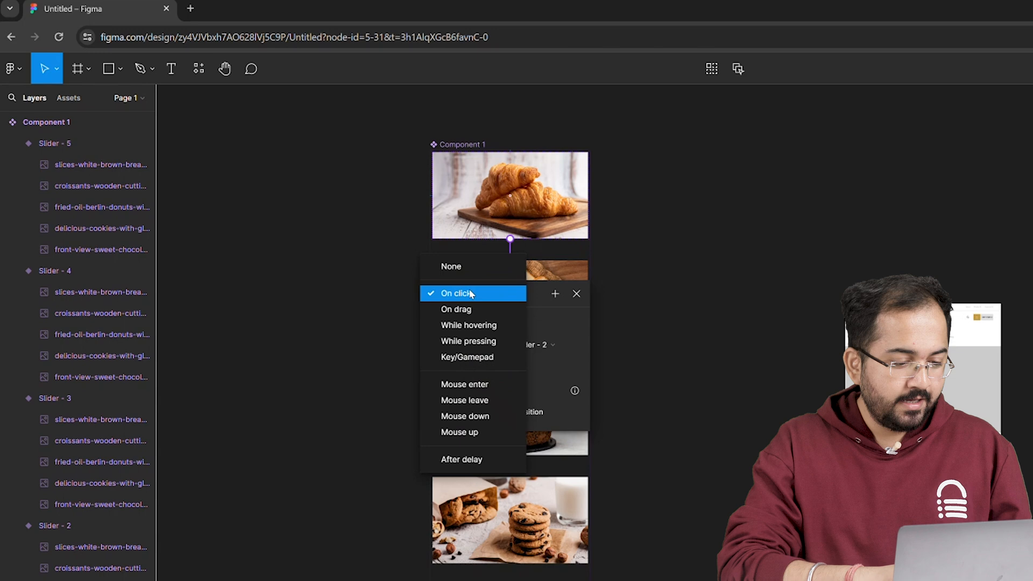
{"action": "left_click", "coordinate": [462, 459]}
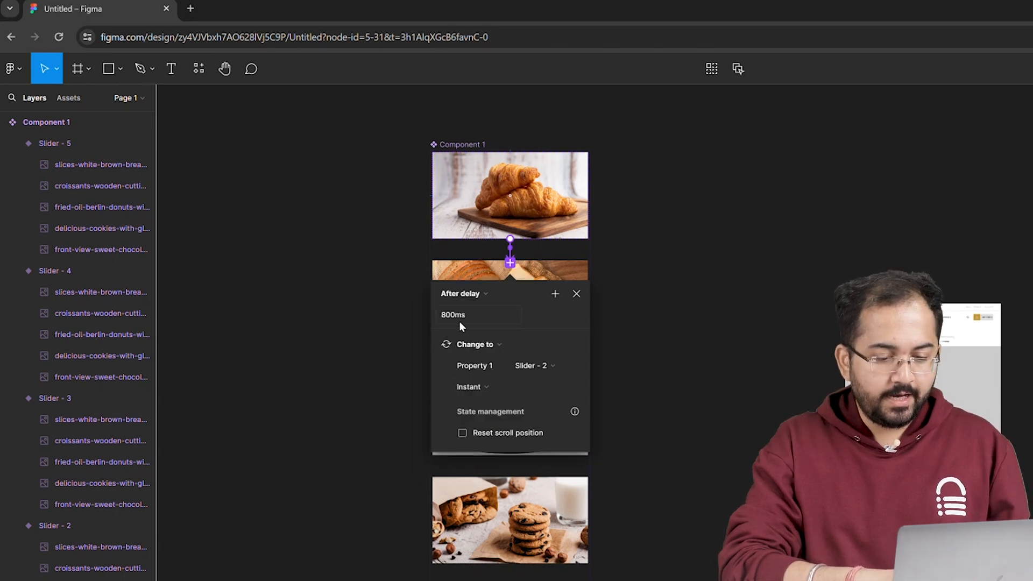
{"action": "left_click", "coordinate": [478, 314]}
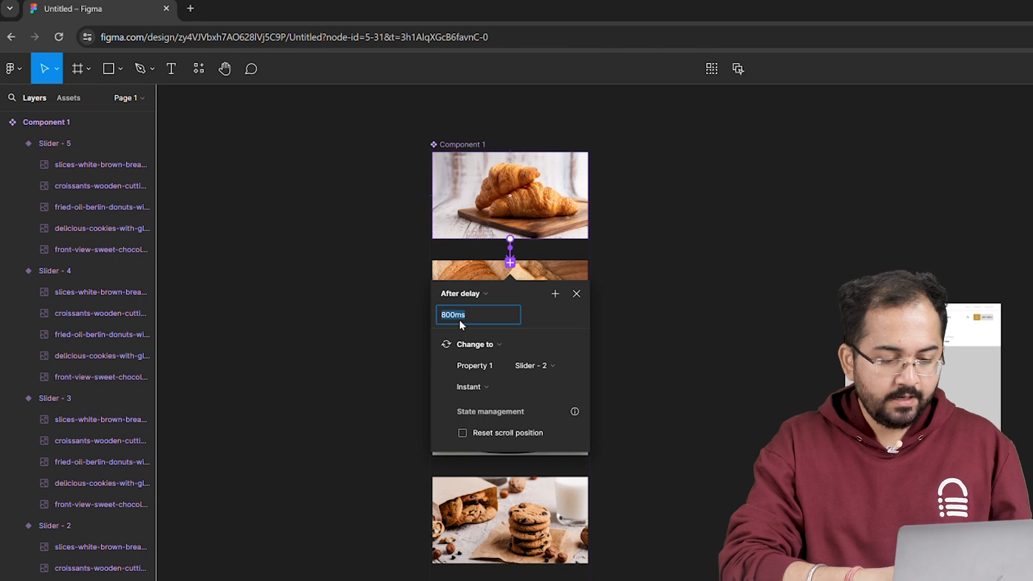
{"action": "type", "text": "1000"}
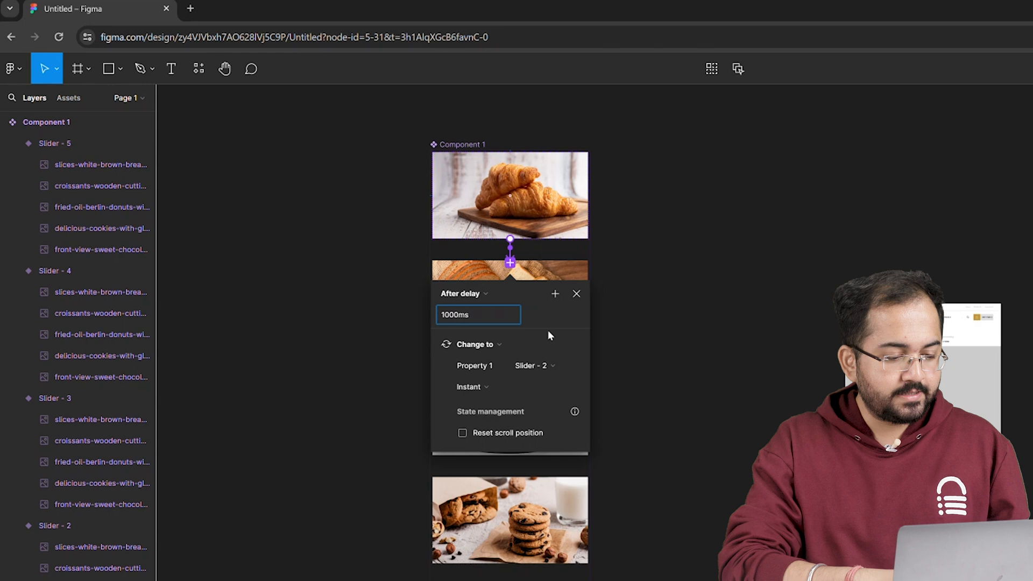
Make that transition Smart animate with a 500ms ease-out duration
{"action": "left_click", "coordinate": [472, 386]}
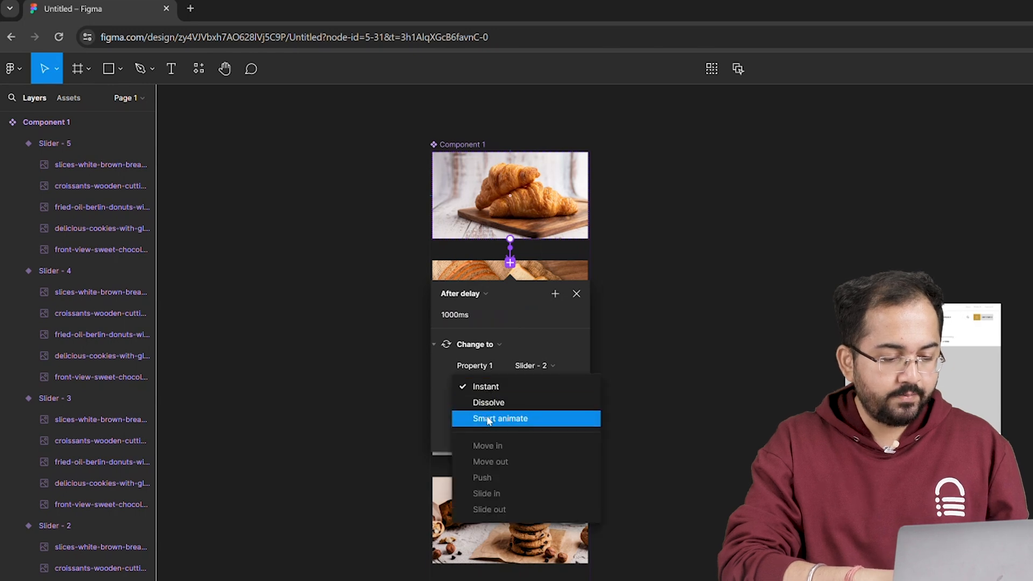
{"action": "left_click", "coordinate": [500, 419]}
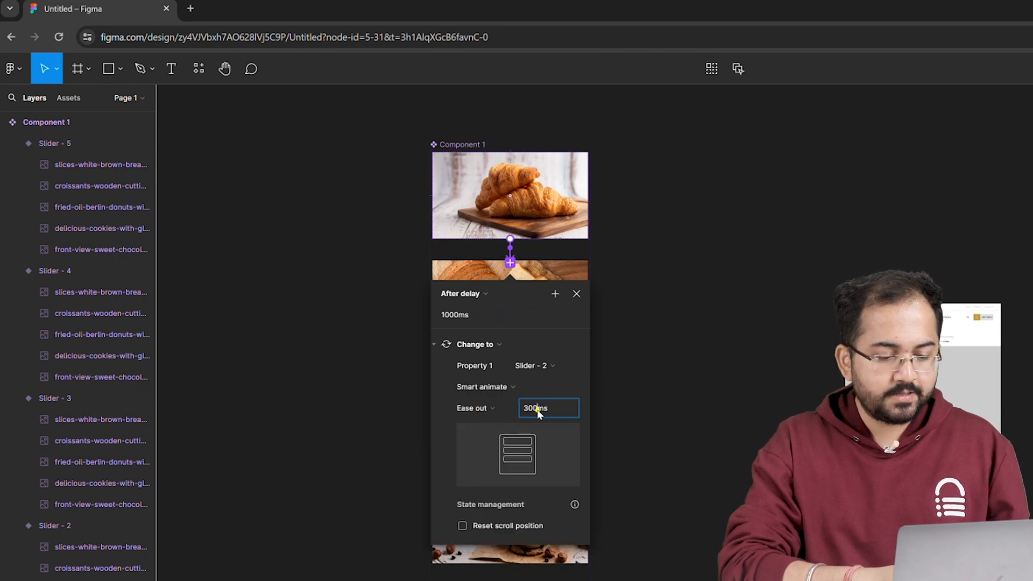
{"action": "type", "text": "500"}
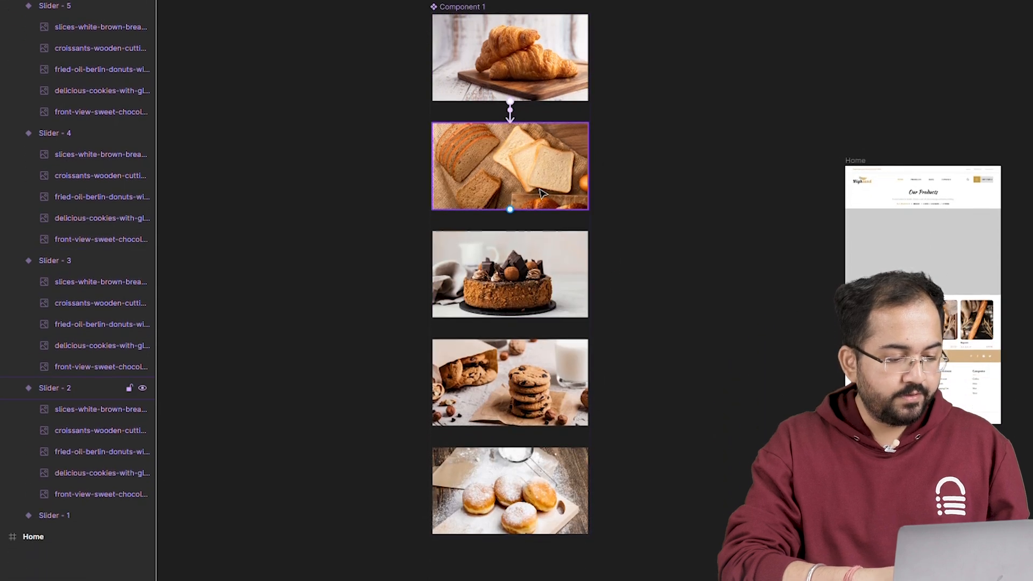
Switch the second and third slides' triggers from On click to After delay 1000ms
{"action": "left_click", "coordinate": [509, 274]}
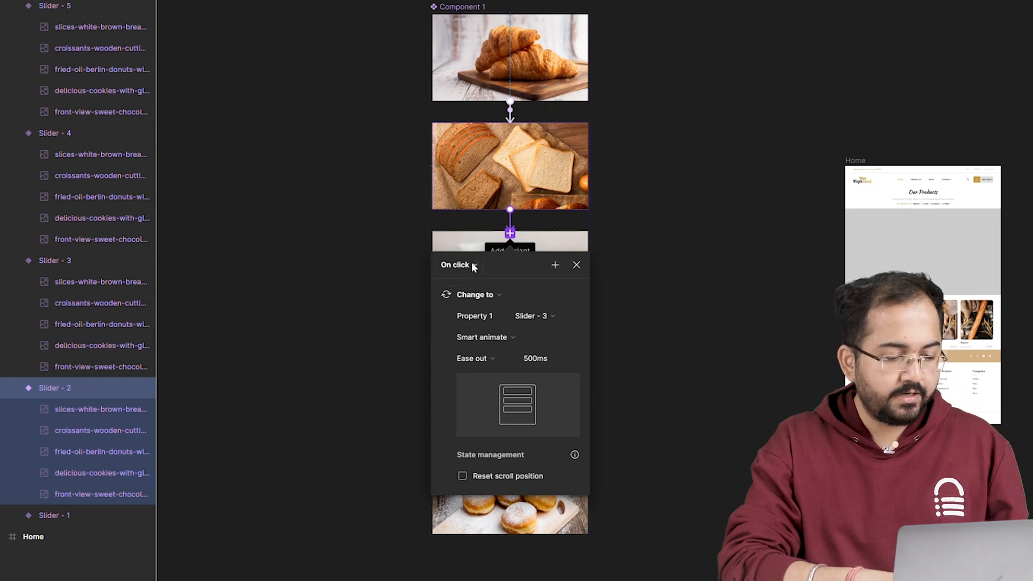
{"action": "left_click", "coordinate": [457, 265]}
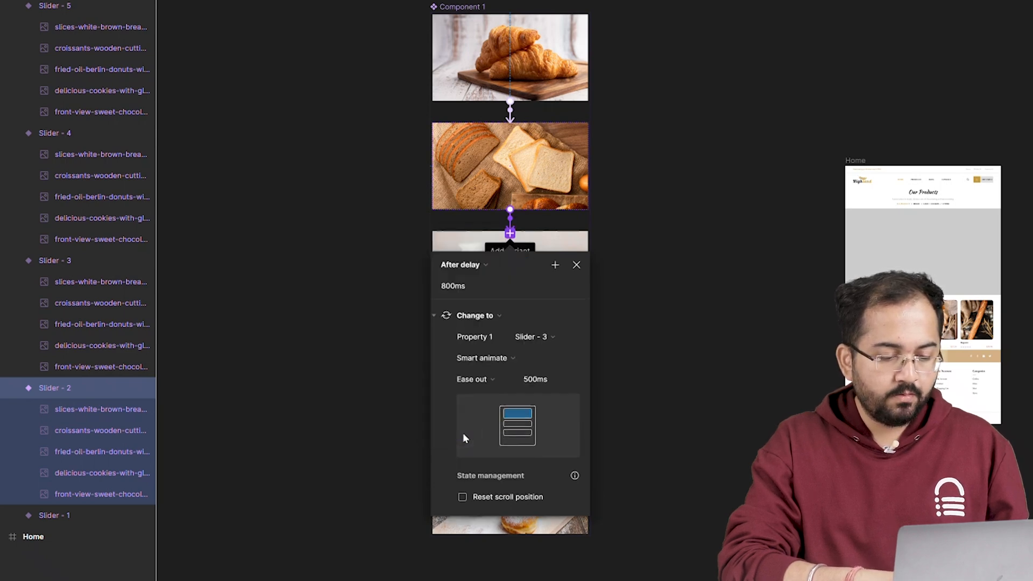
{"action": "type", "text": "1000"}
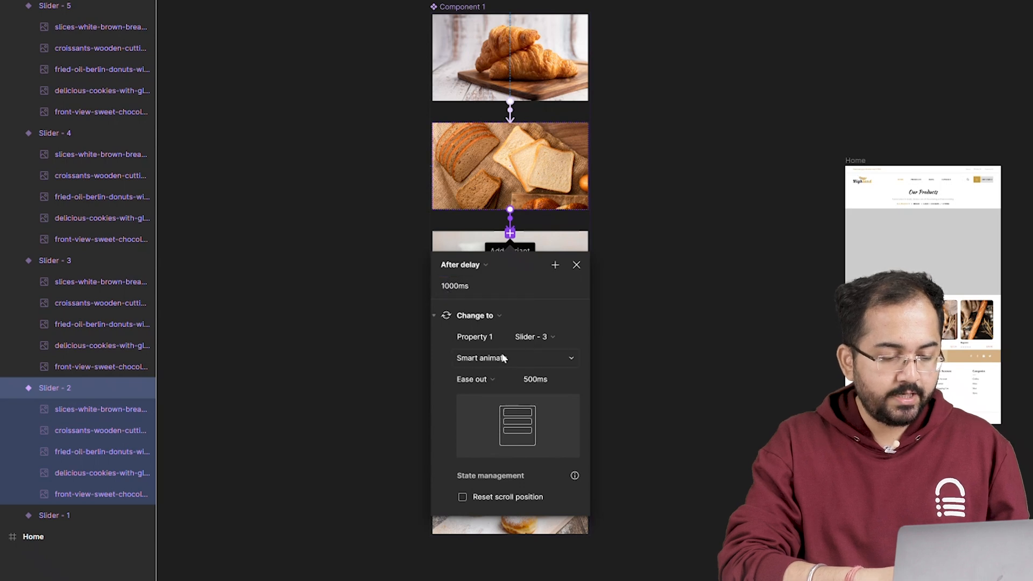
{"action": "mouse_move", "coordinate": [568, 382]}
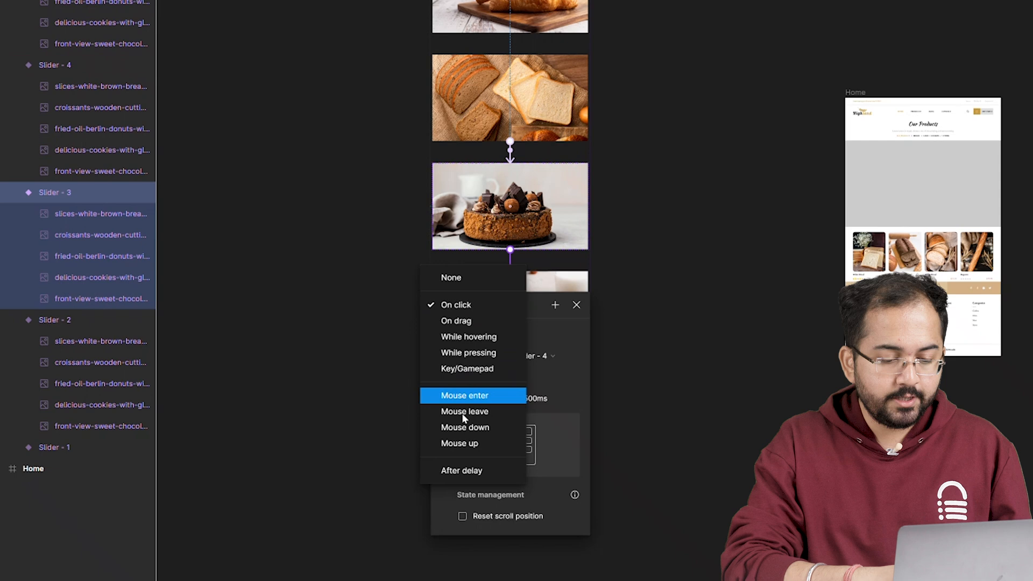
{"action": "left_click", "coordinate": [461, 471]}
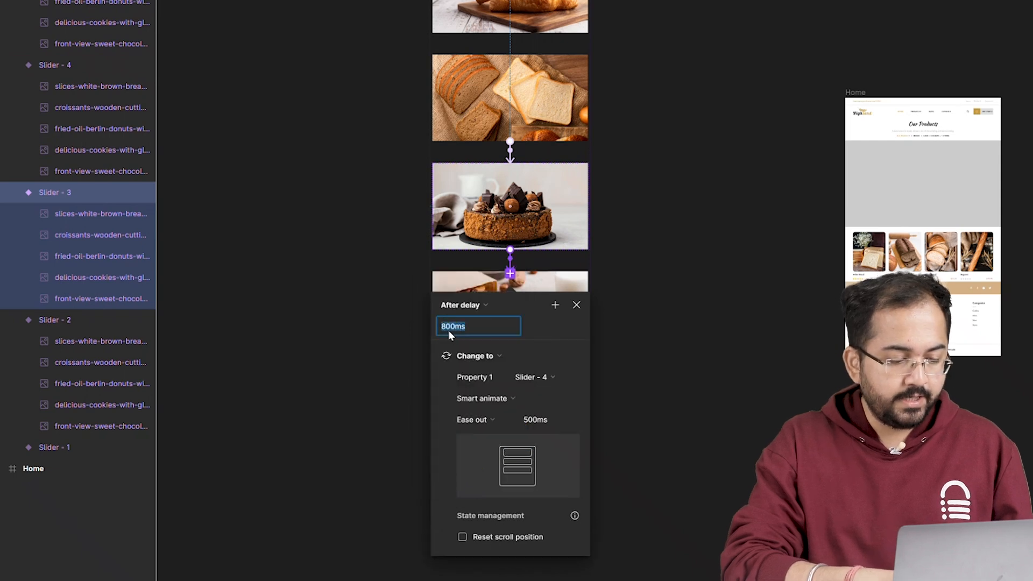
{"action": "type", "text": "1000ms"}
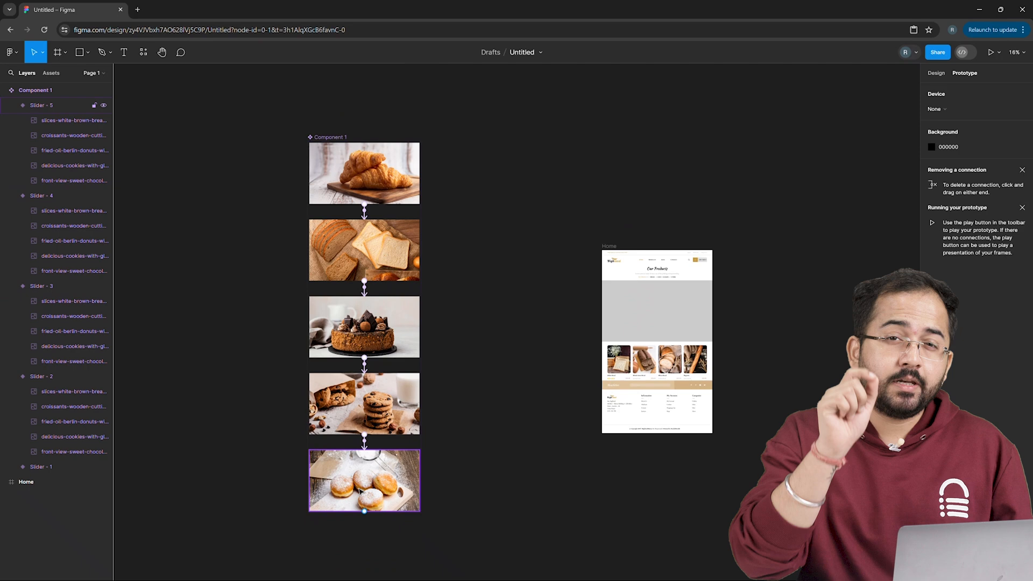
Link the donuts slide back to Slider - 1 with Smart animate so the carousel loops
{"action": "left_click", "coordinate": [992, 52]}
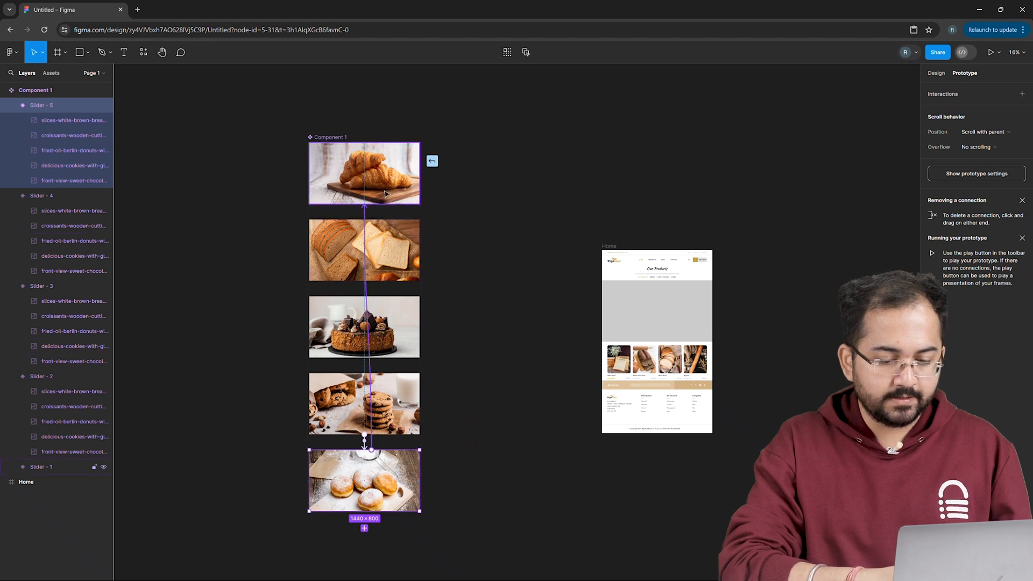
{"action": "left_click", "coordinate": [431, 160]}
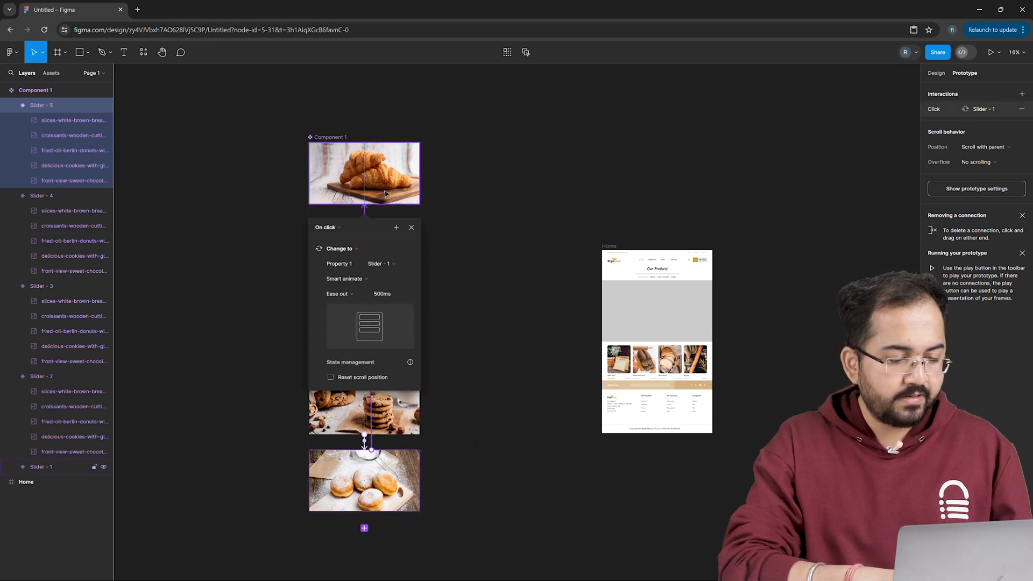
{"action": "left_click", "coordinate": [327, 227]}
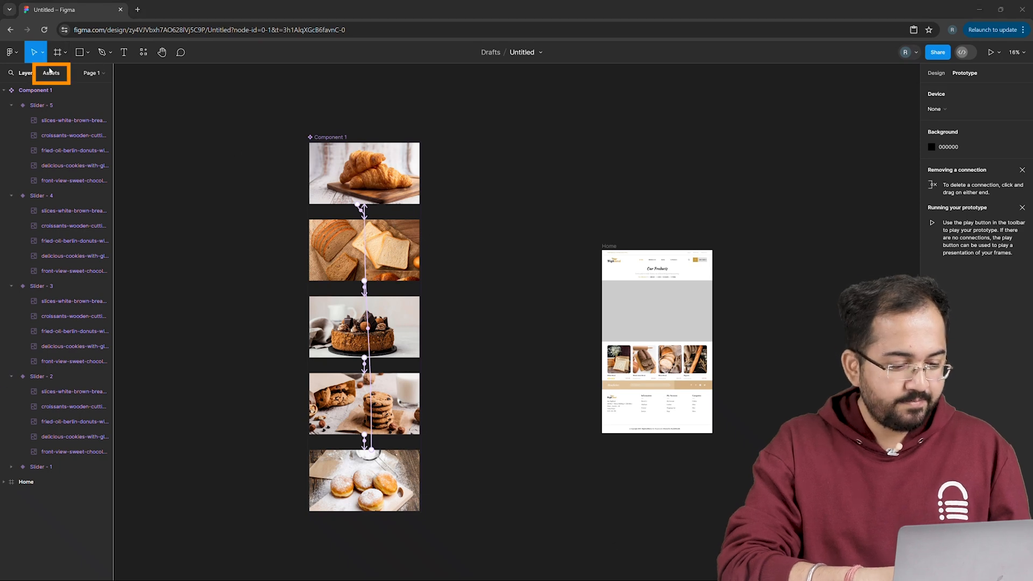
Place the carousel instance in the Home hero, play the prototype and set it to Fit to screen
{"action": "left_click", "coordinate": [50, 72]}
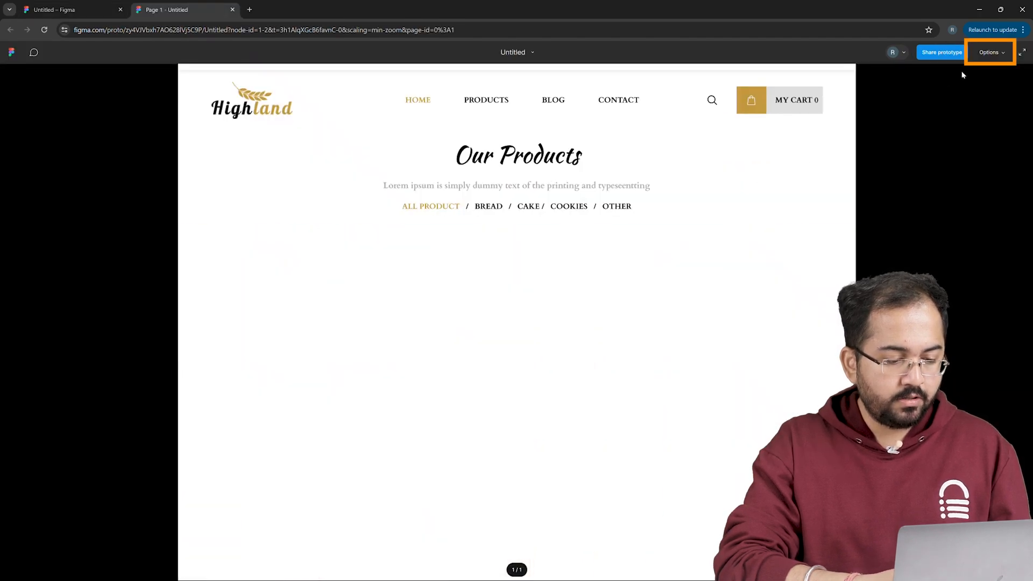
{"action": "left_click", "coordinate": [988, 52]}
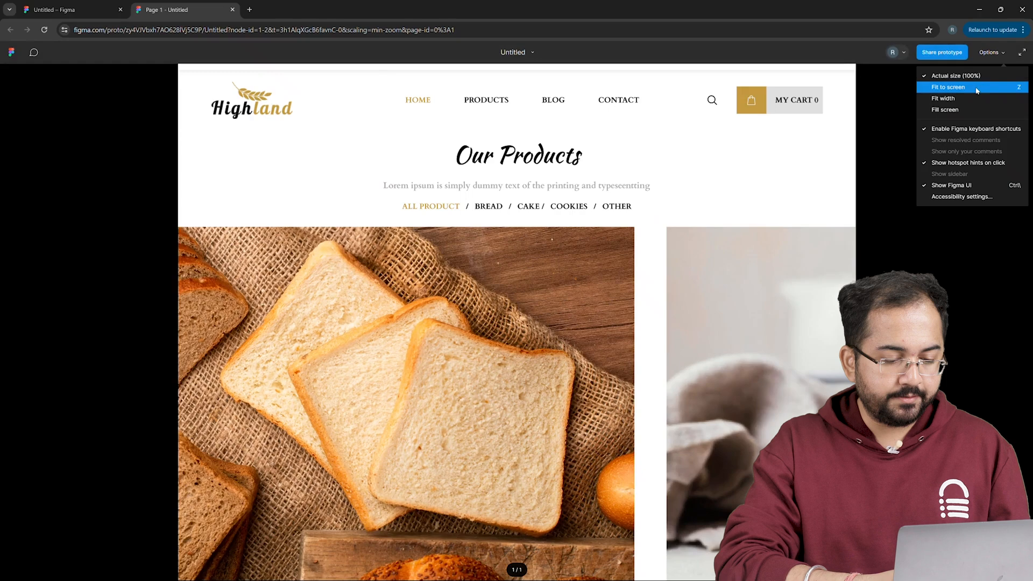
{"action": "left_click", "coordinate": [949, 88]}
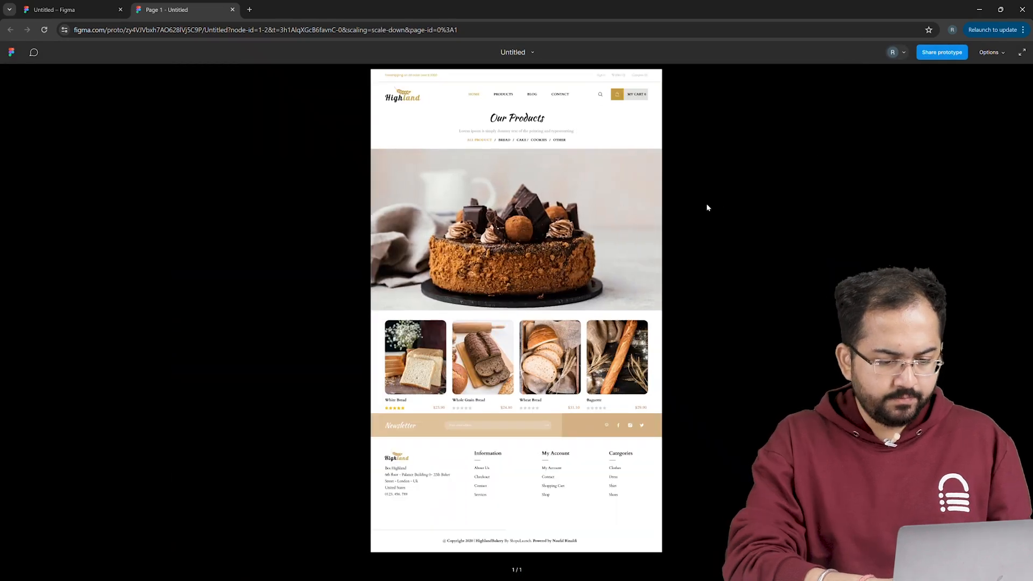